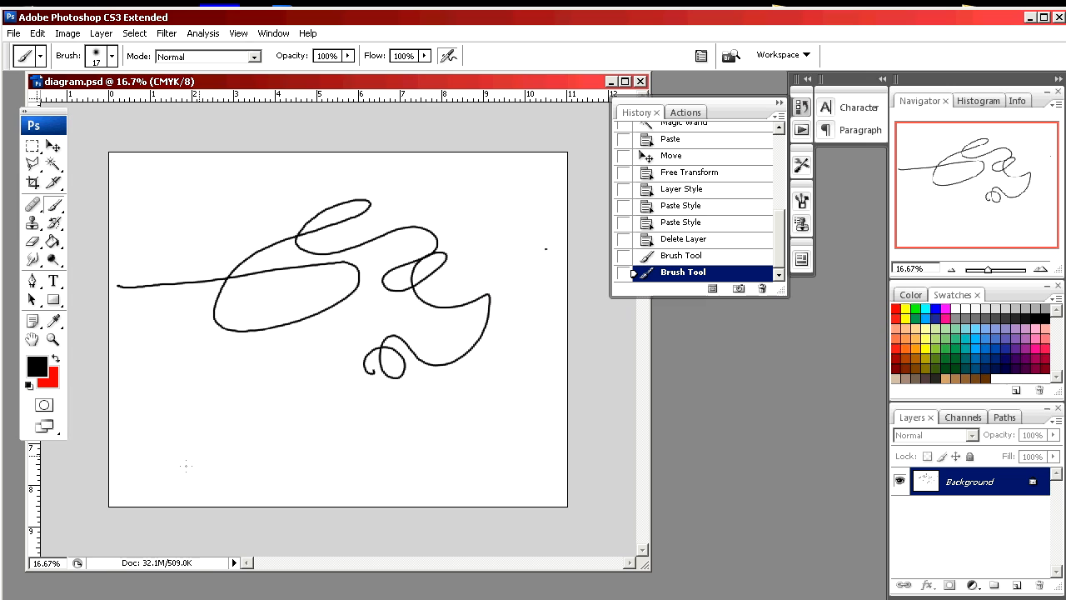
Step back to the earlier Brush Tool History state to erase the looping scribble.
click(682, 255)
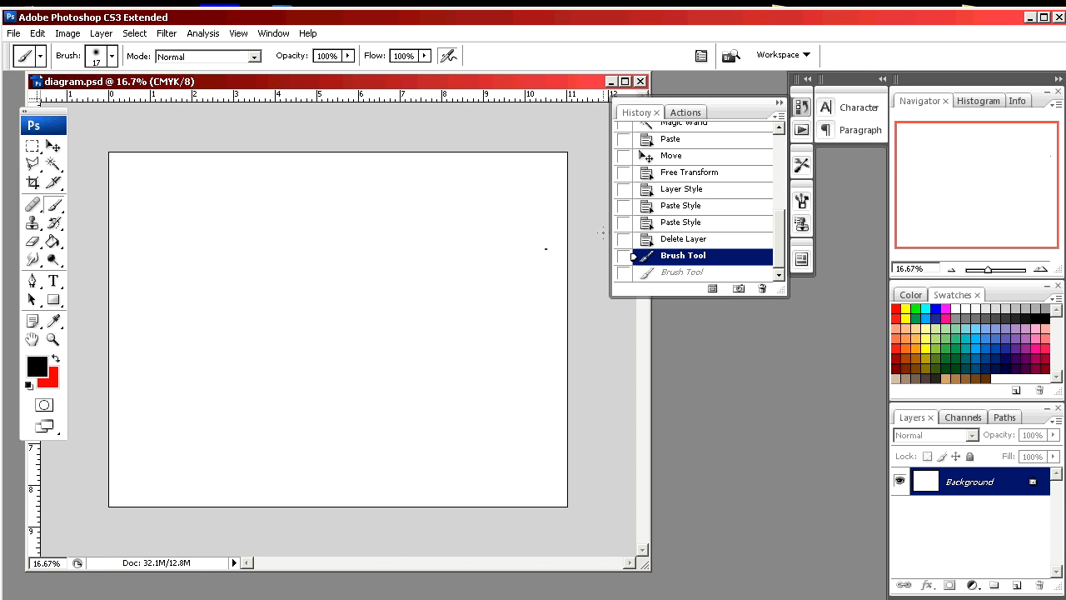
Raise the soft round brush's Master Diameter from 17 px to 168 px.
click(110, 56)
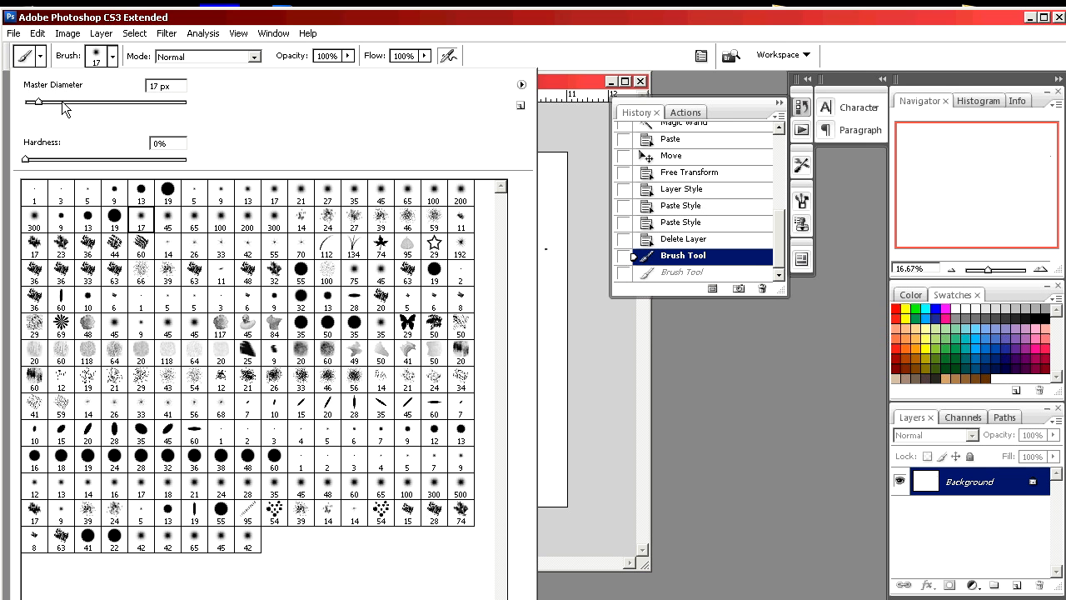
drag(44, 102, 106, 102)
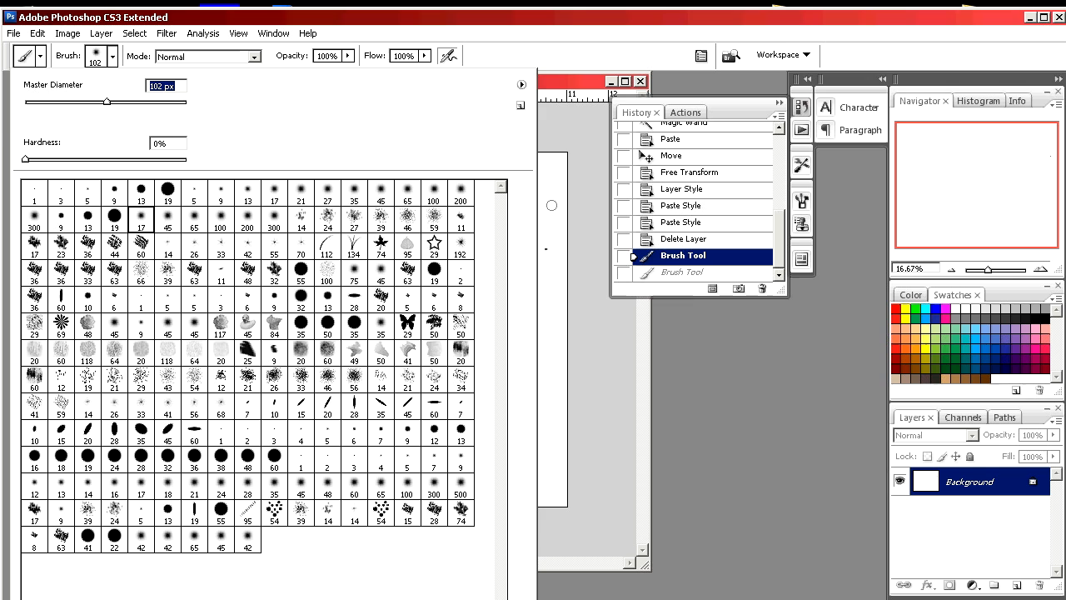
drag(200, 283, 550, 207)
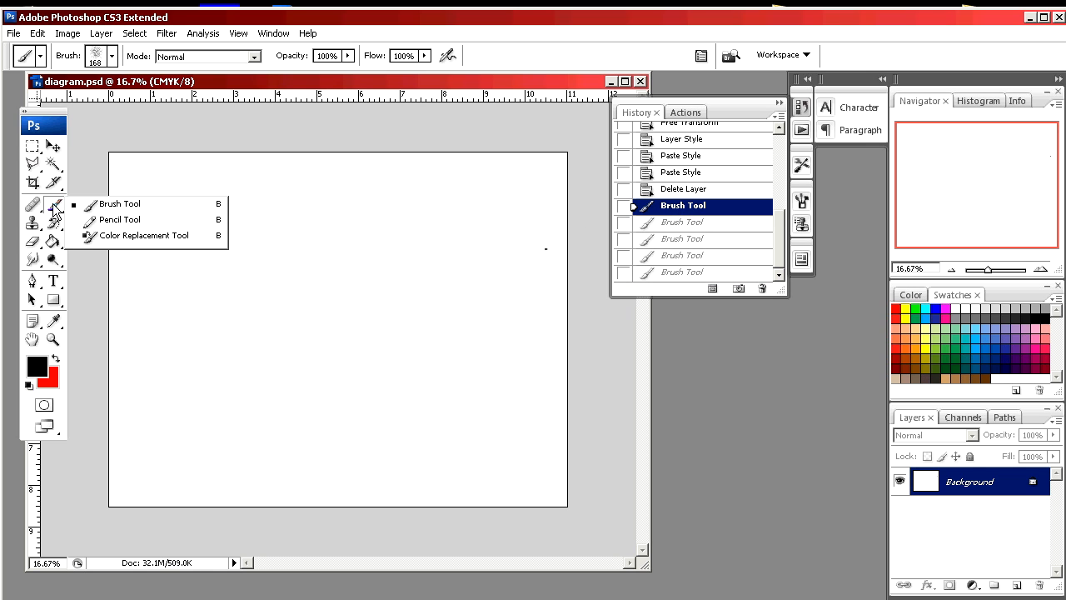
mouse_move(123, 225)
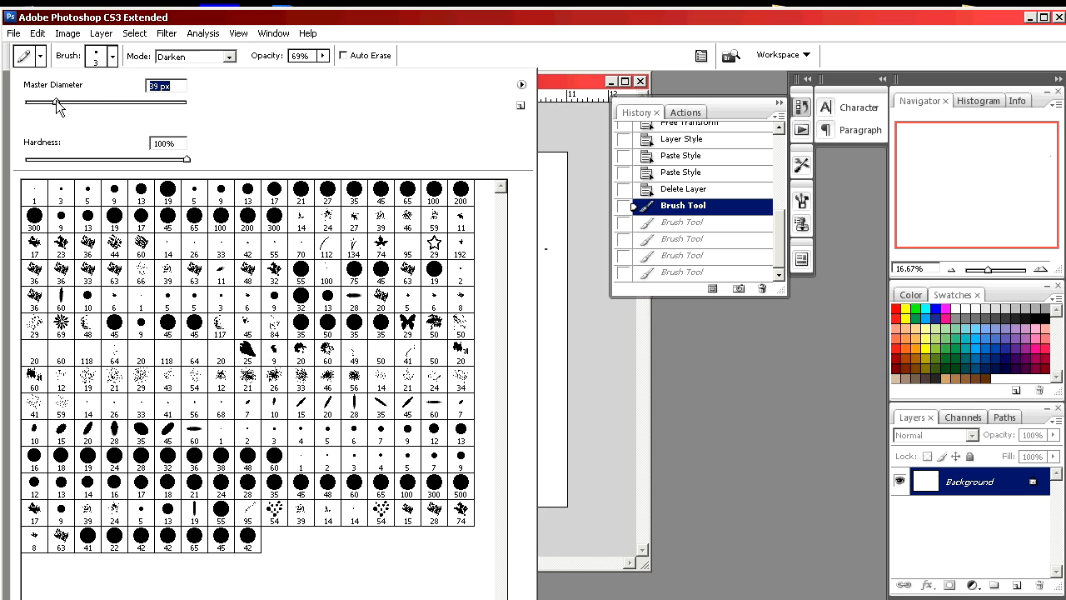
Resize the pencil tip to a 94 px Master Diameter.
drag(54, 101, 100, 101)
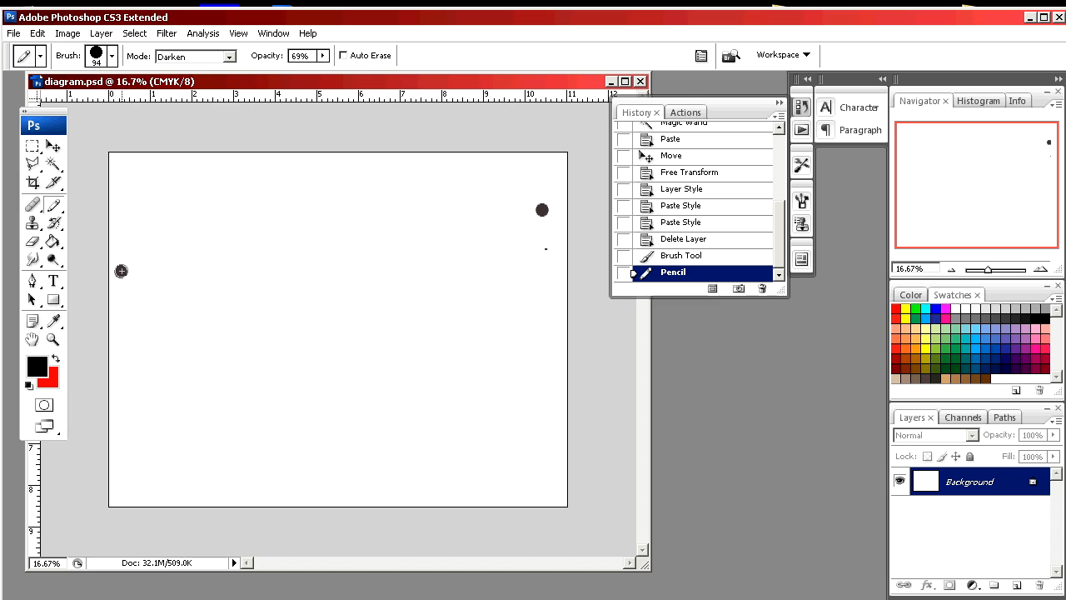
Draw thick pencil zigzags, then revert to the Delete Layer History state.
drag(120, 270, 444, 263)
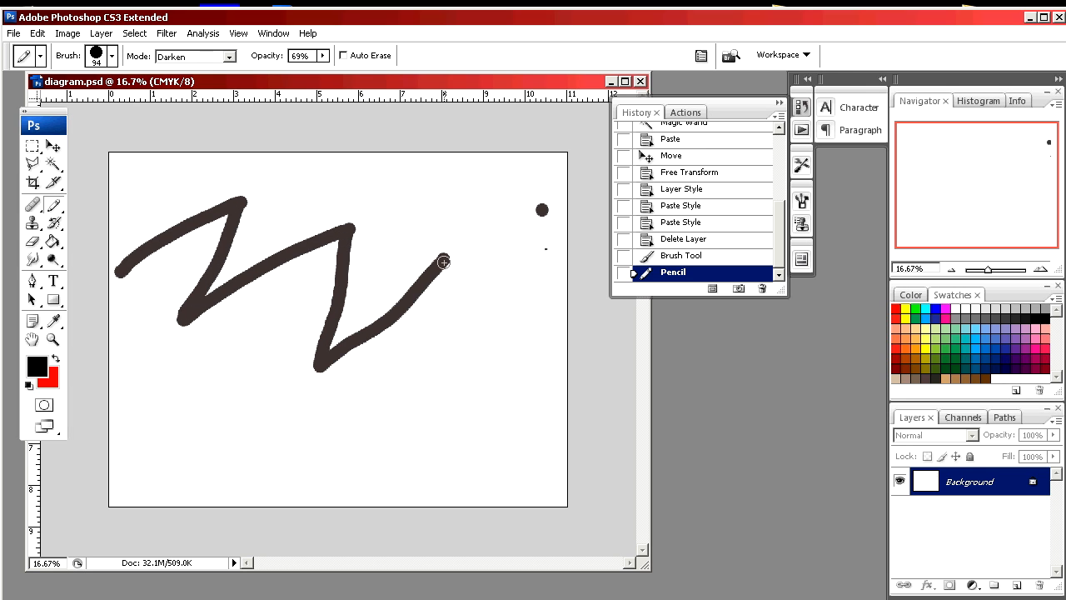
drag(446, 262, 458, 350)
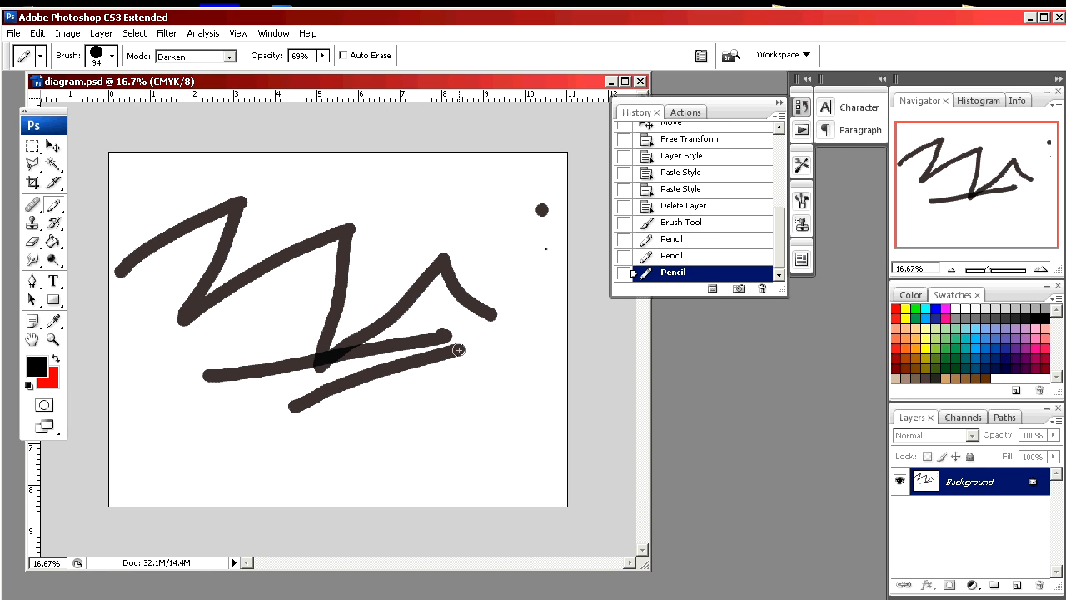
click(111, 56)
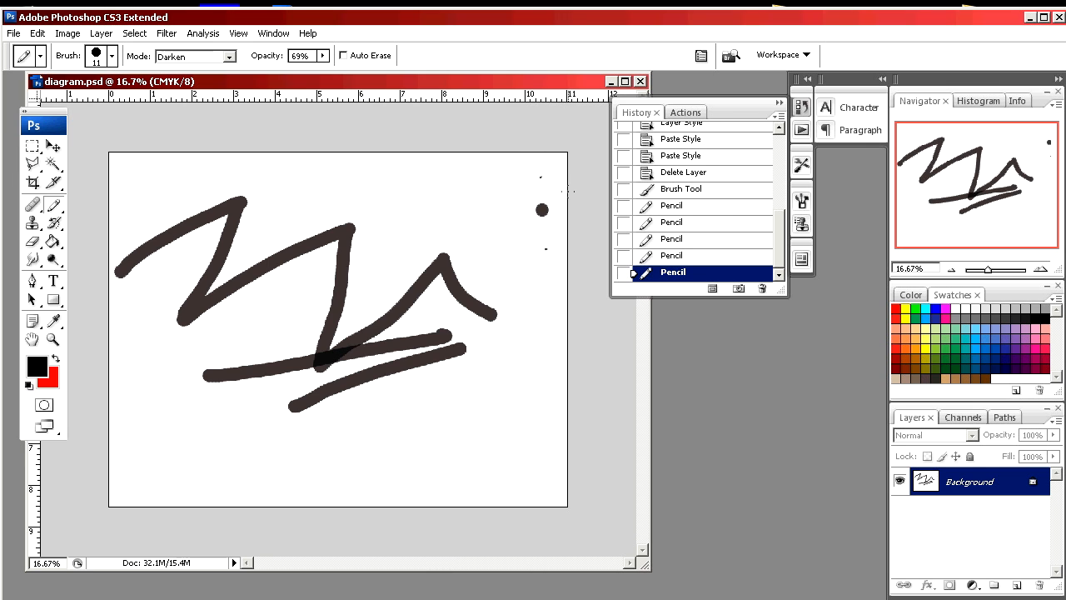
click(688, 172)
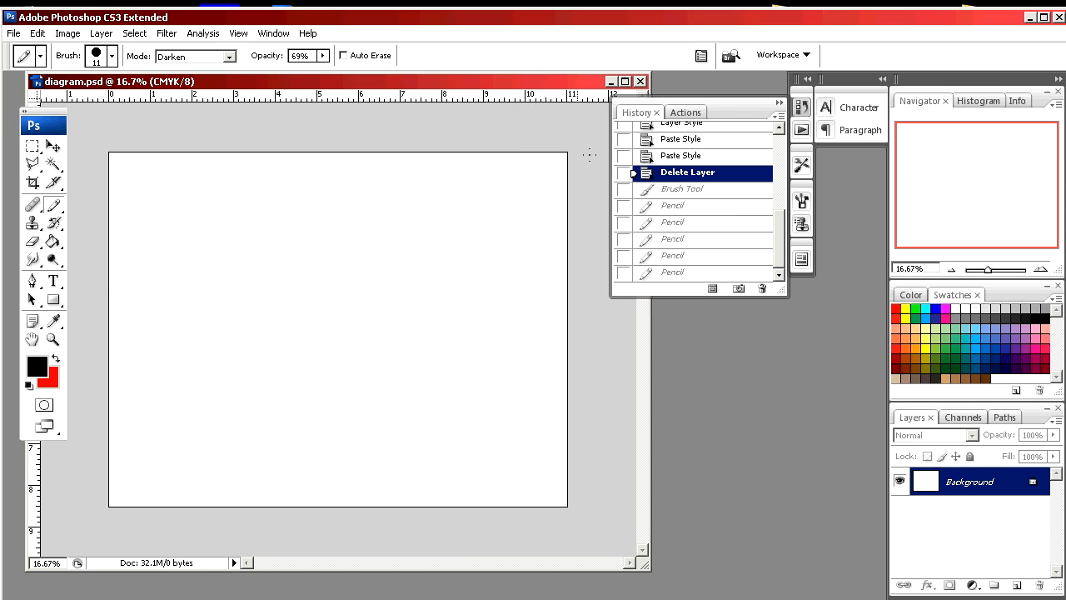